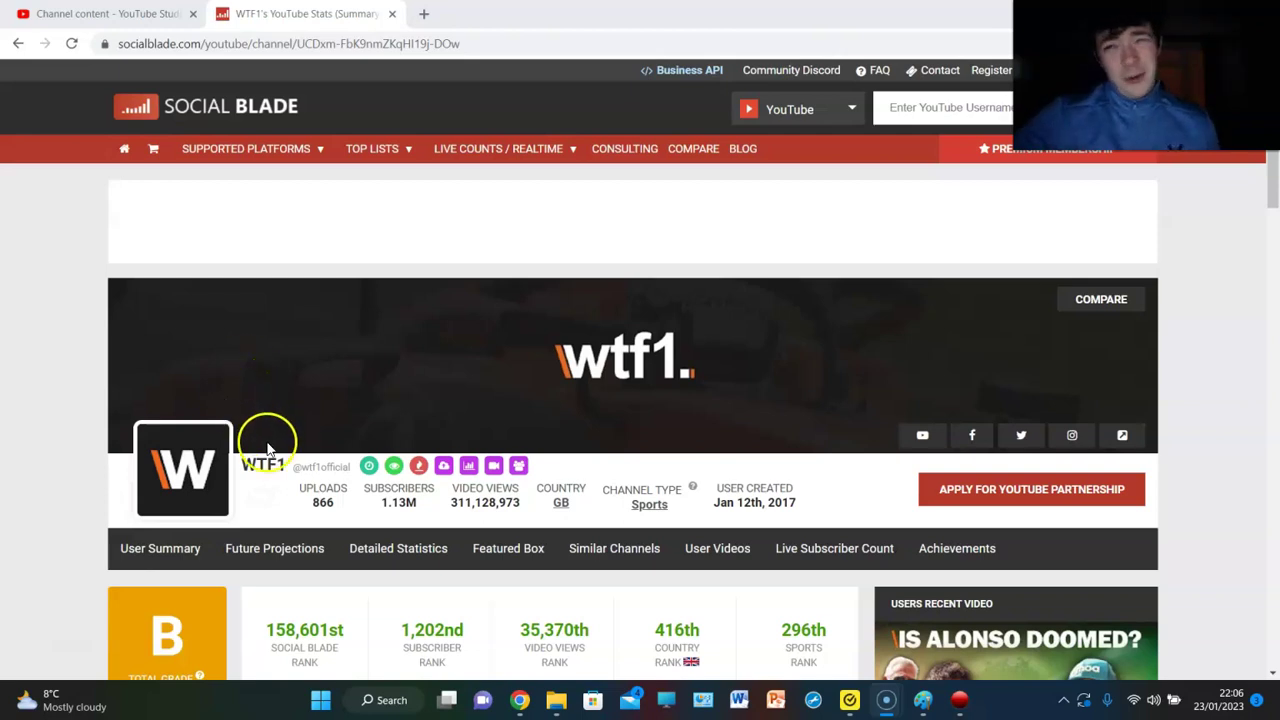
mouse_move(268, 435)
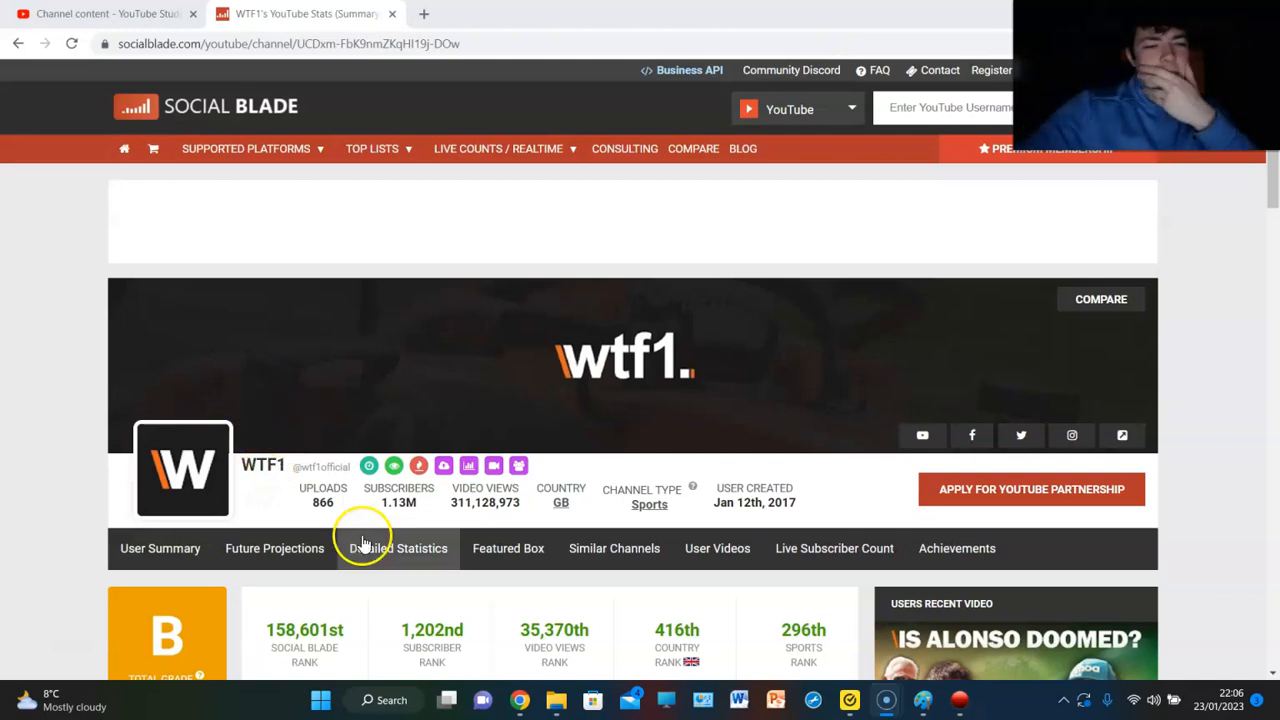
mouse_move(384, 513)
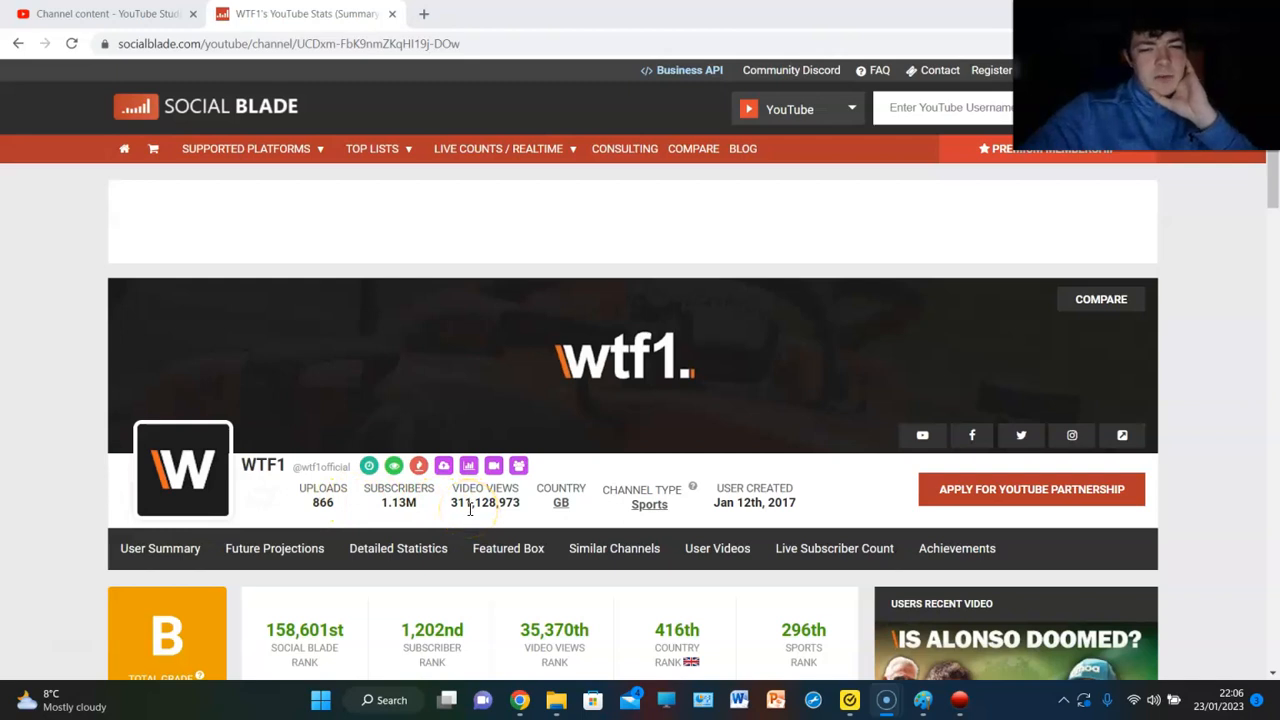
- Scroll WTF1's page down to the grade, rankings and weekly subscriber graph
scroll("down", 3)
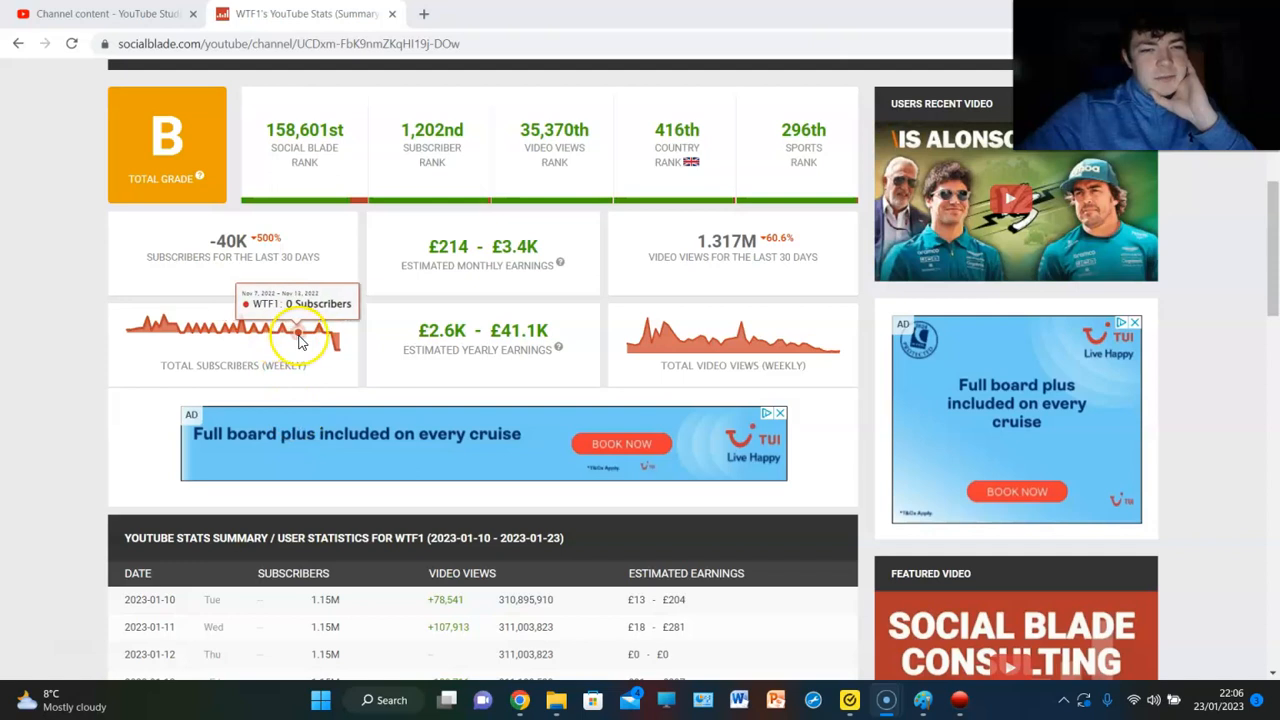
mouse_move(300, 340)
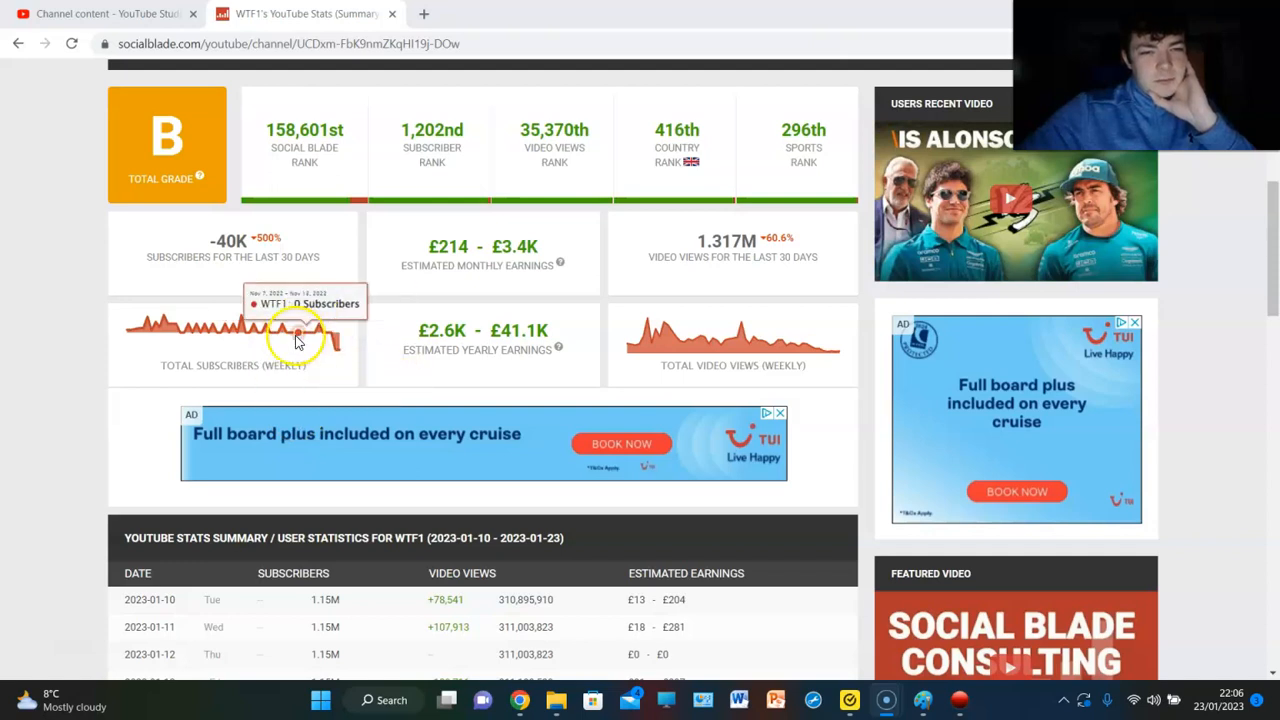
mouse_move(220, 332)
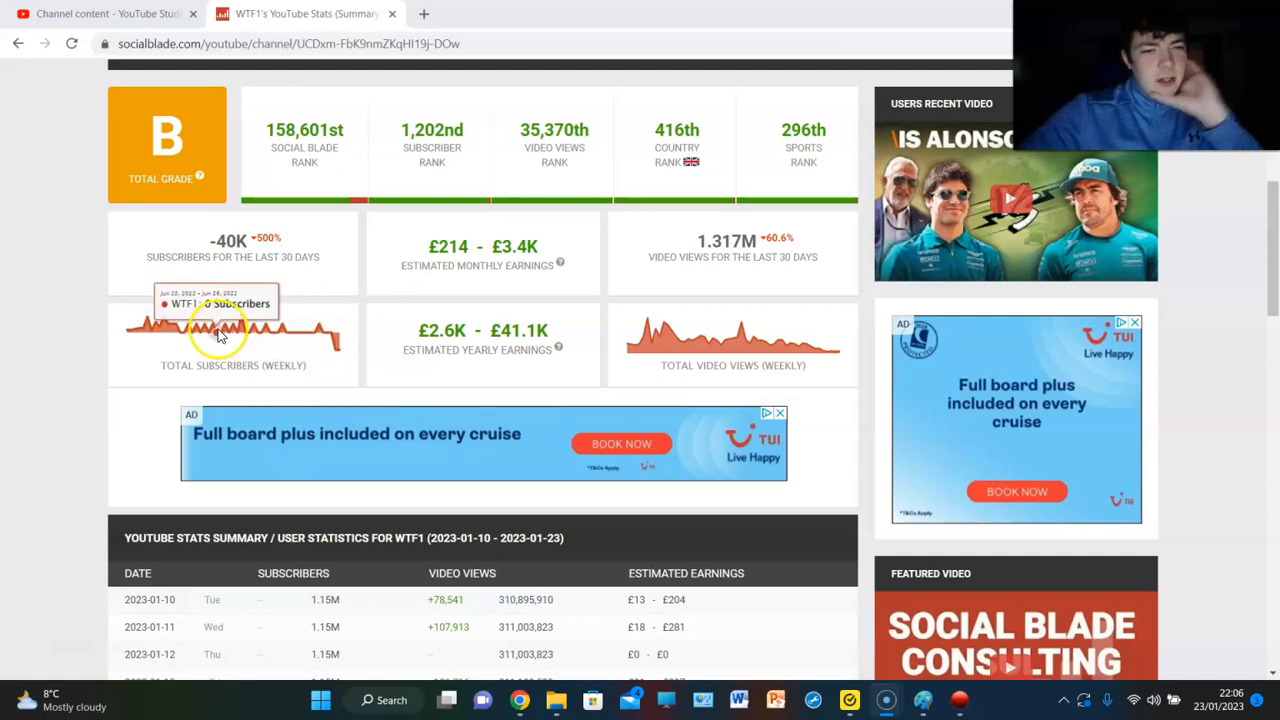
mouse_move(270, 340)
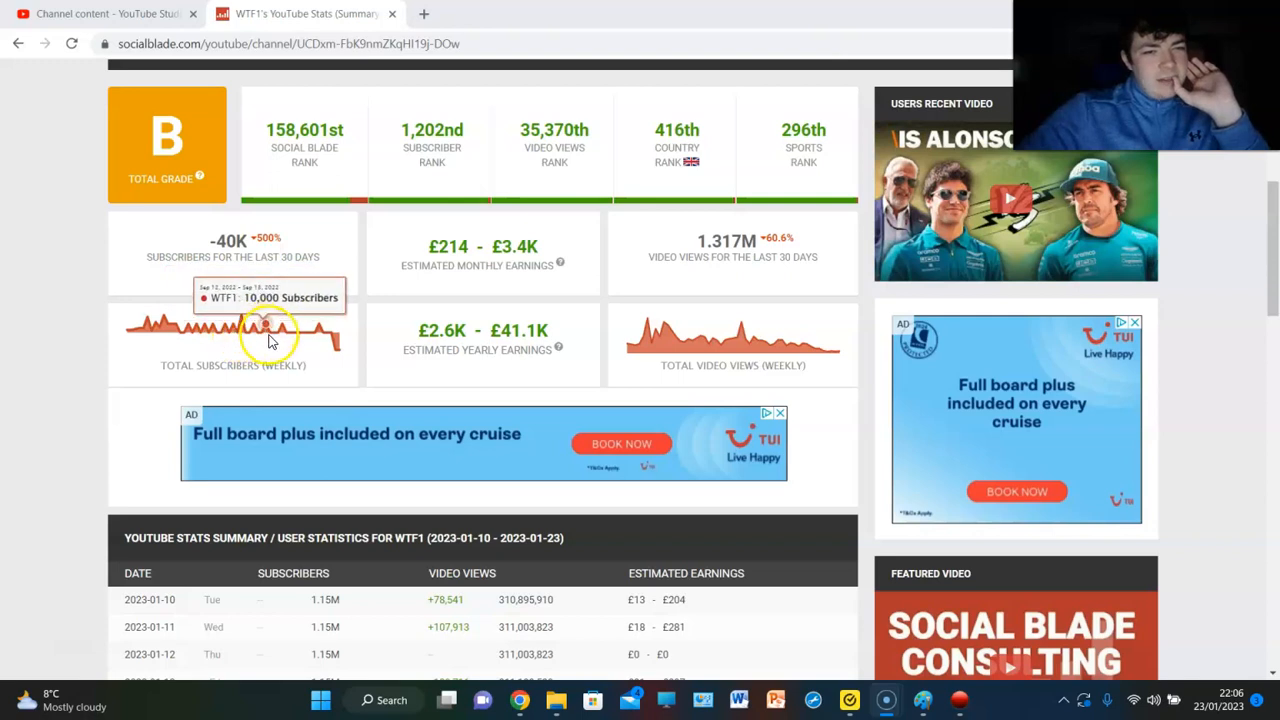
- Scroll to the daily stats table and highlight the -371,740 views drop on 2023-01-15
scroll("down", 3)
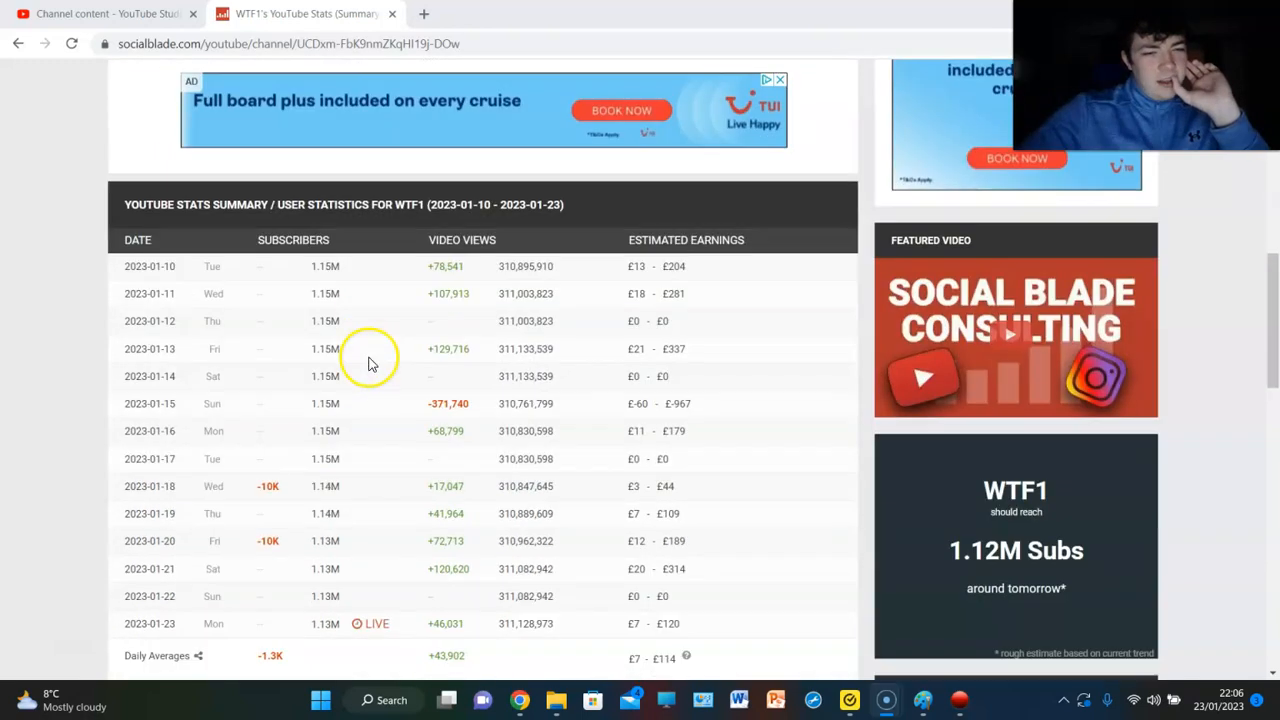
scroll("down", 3)
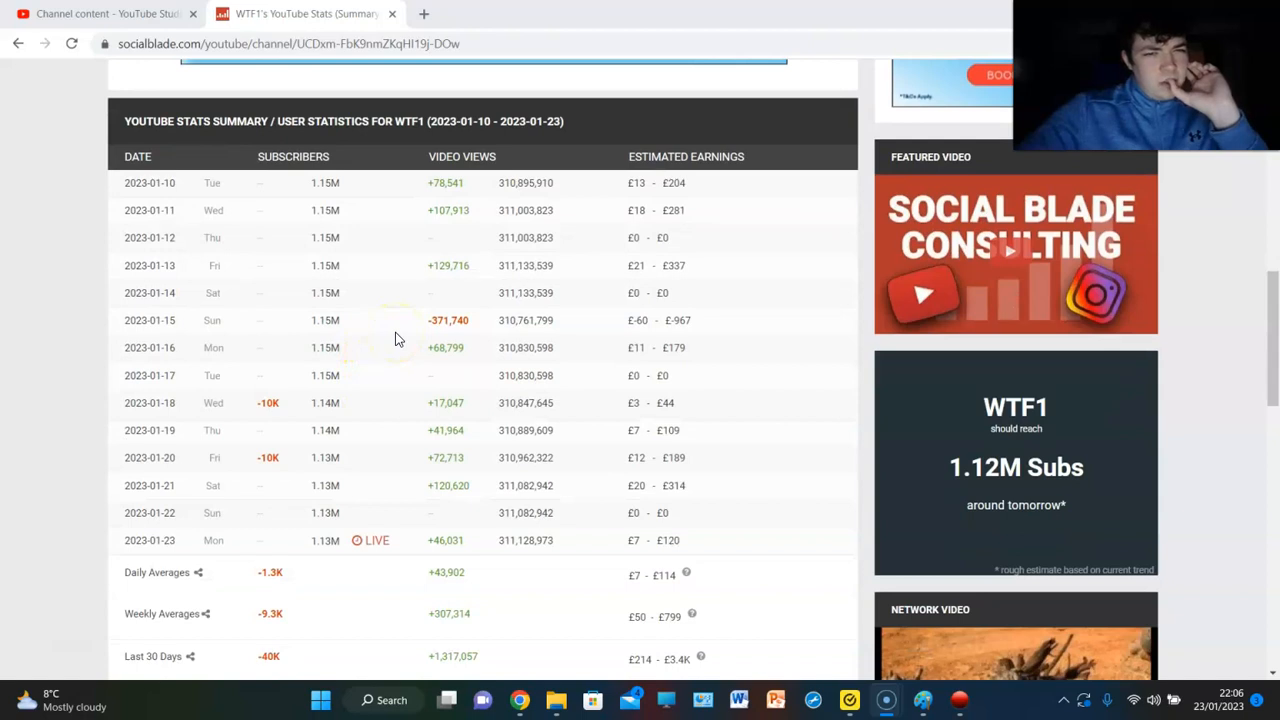
mouse_move(440, 320)
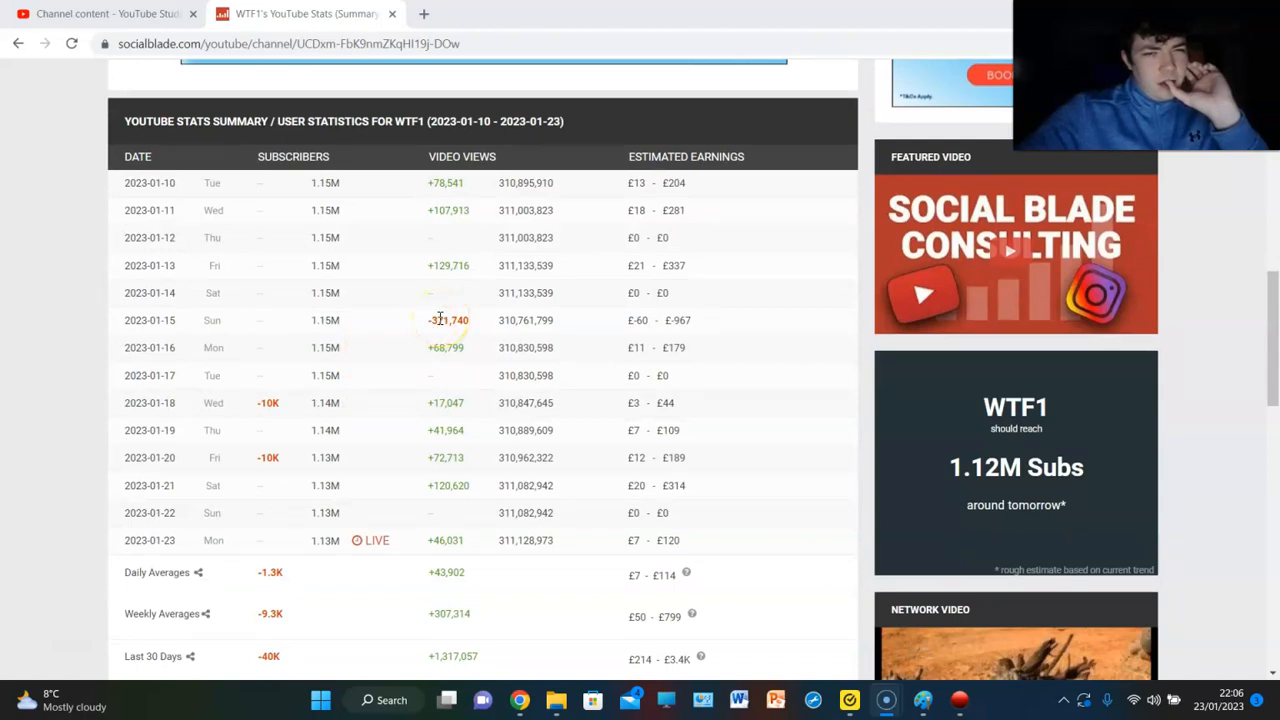
double_click(446, 320)
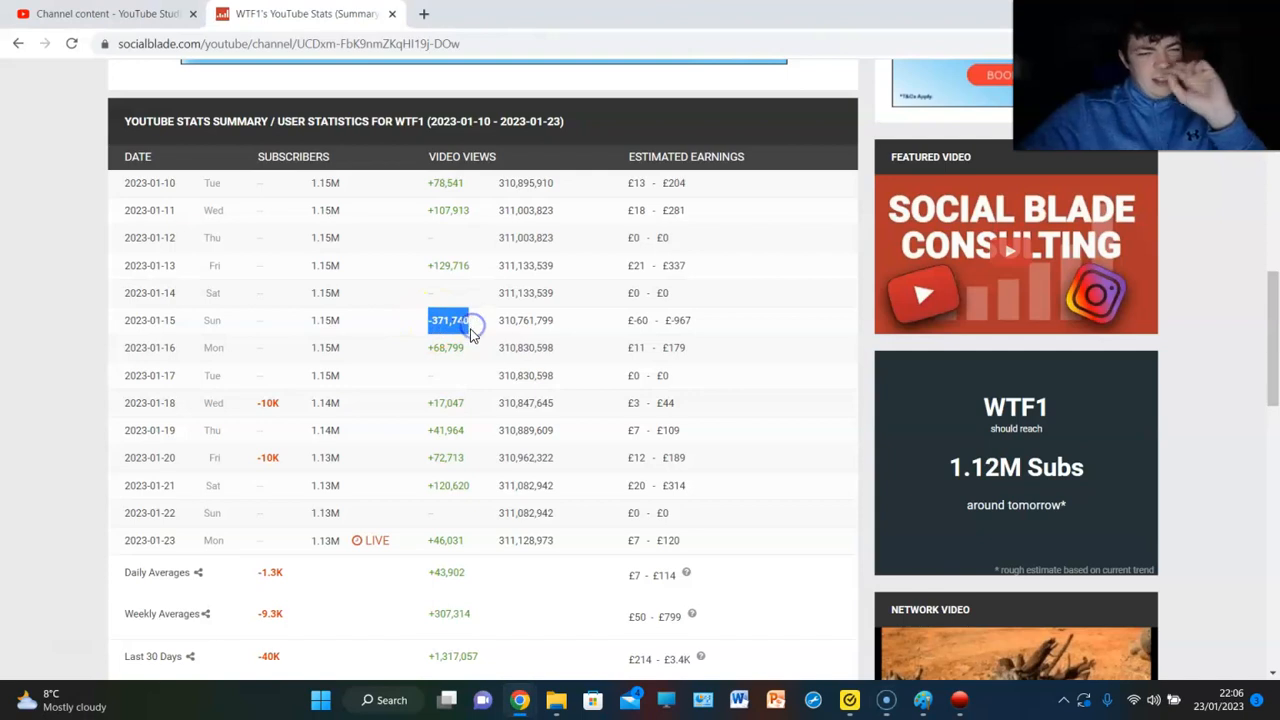
mouse_move(401, 355)
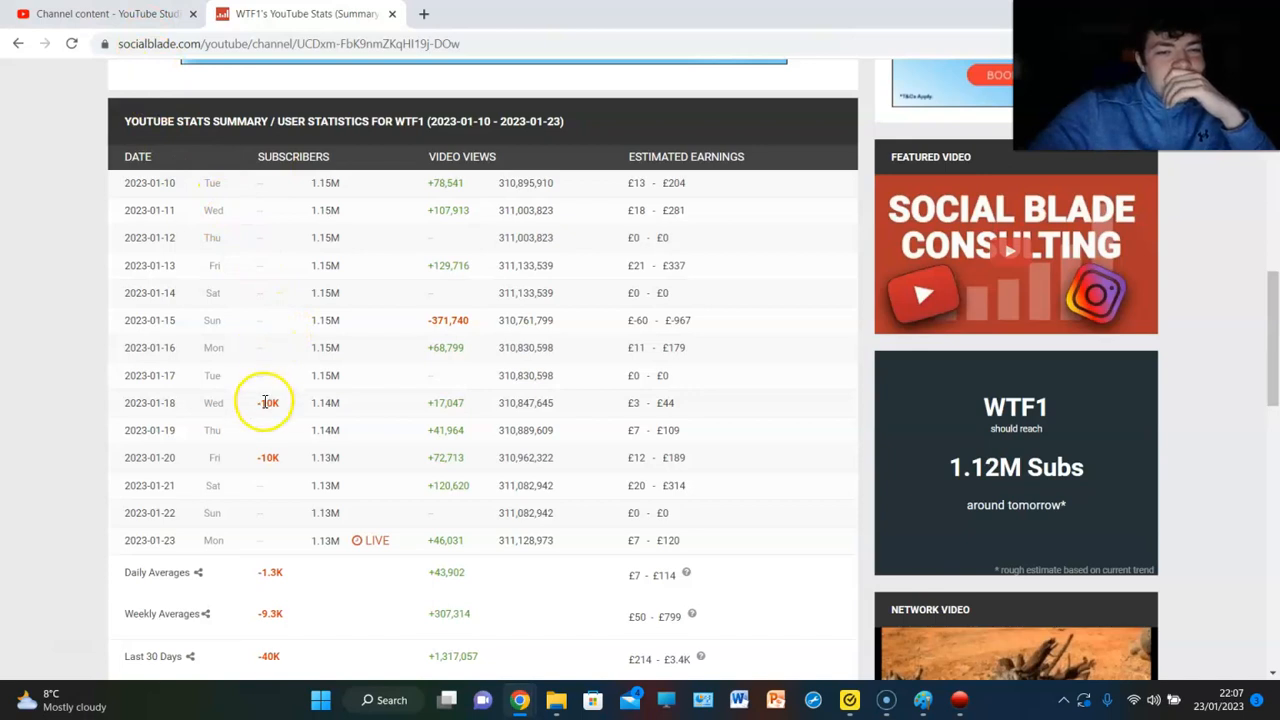
mouse_move(303, 480)
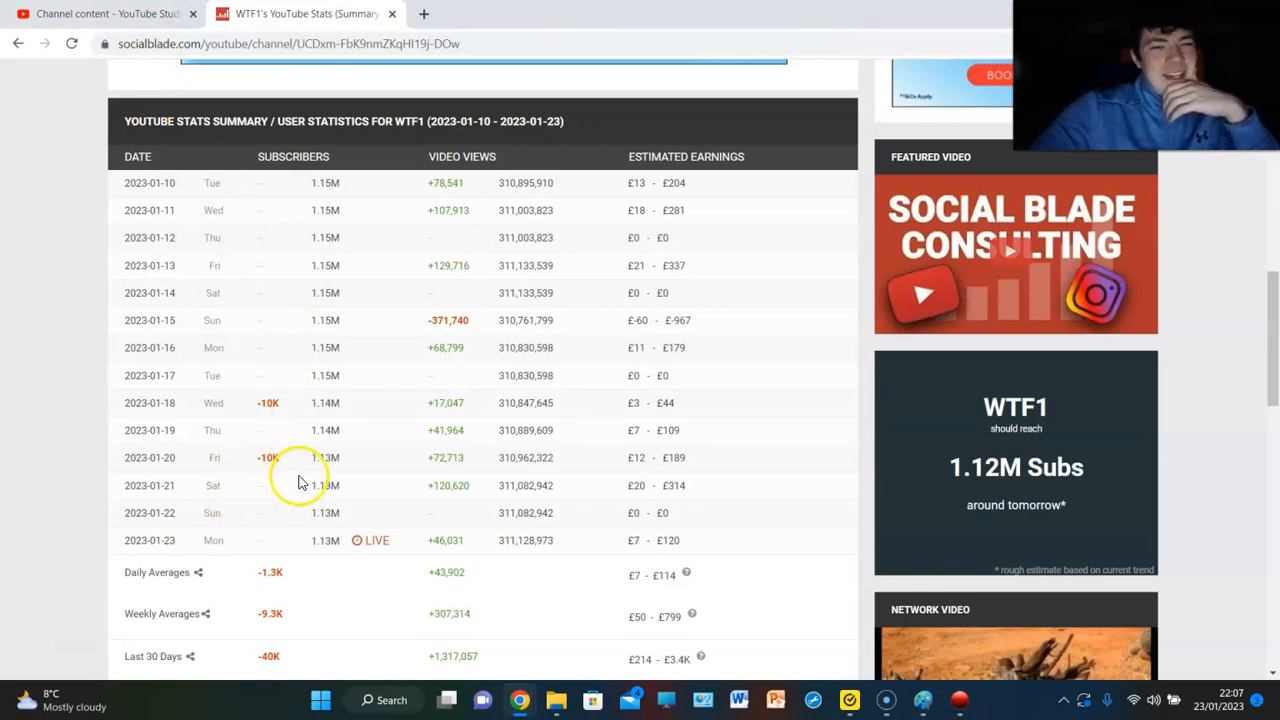
scroll("up", 3)
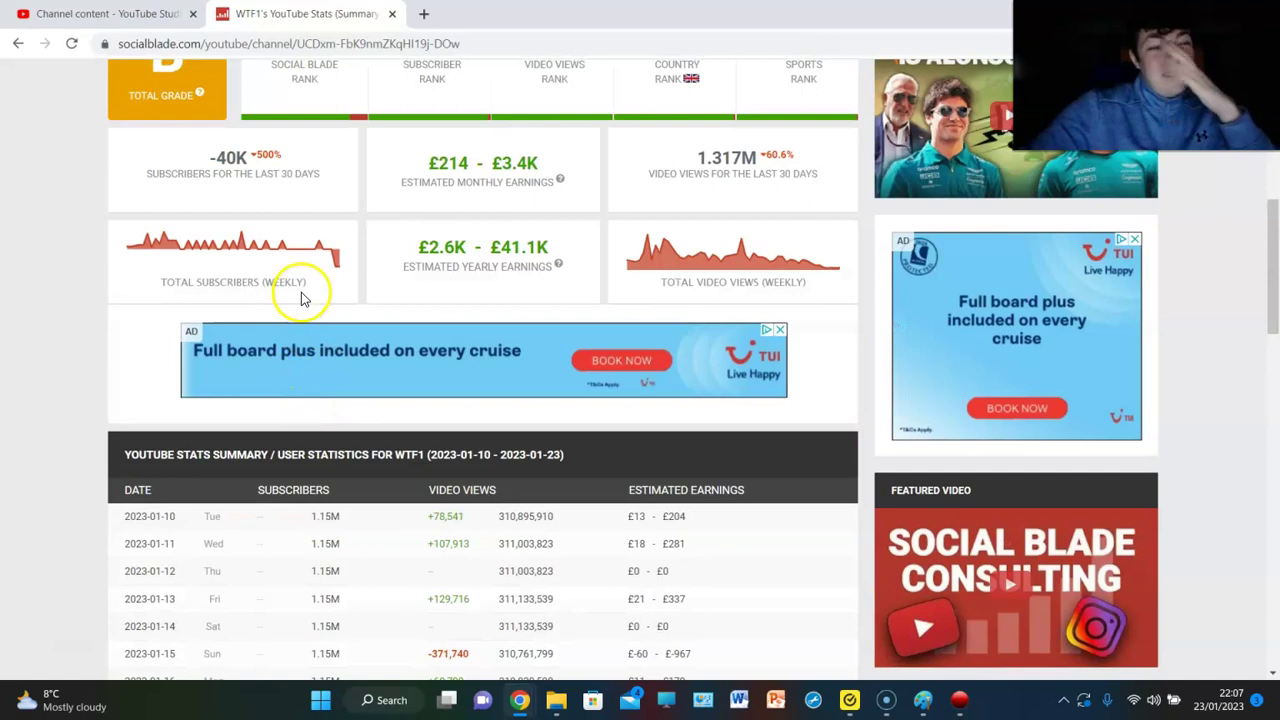
mouse_move(220, 178)
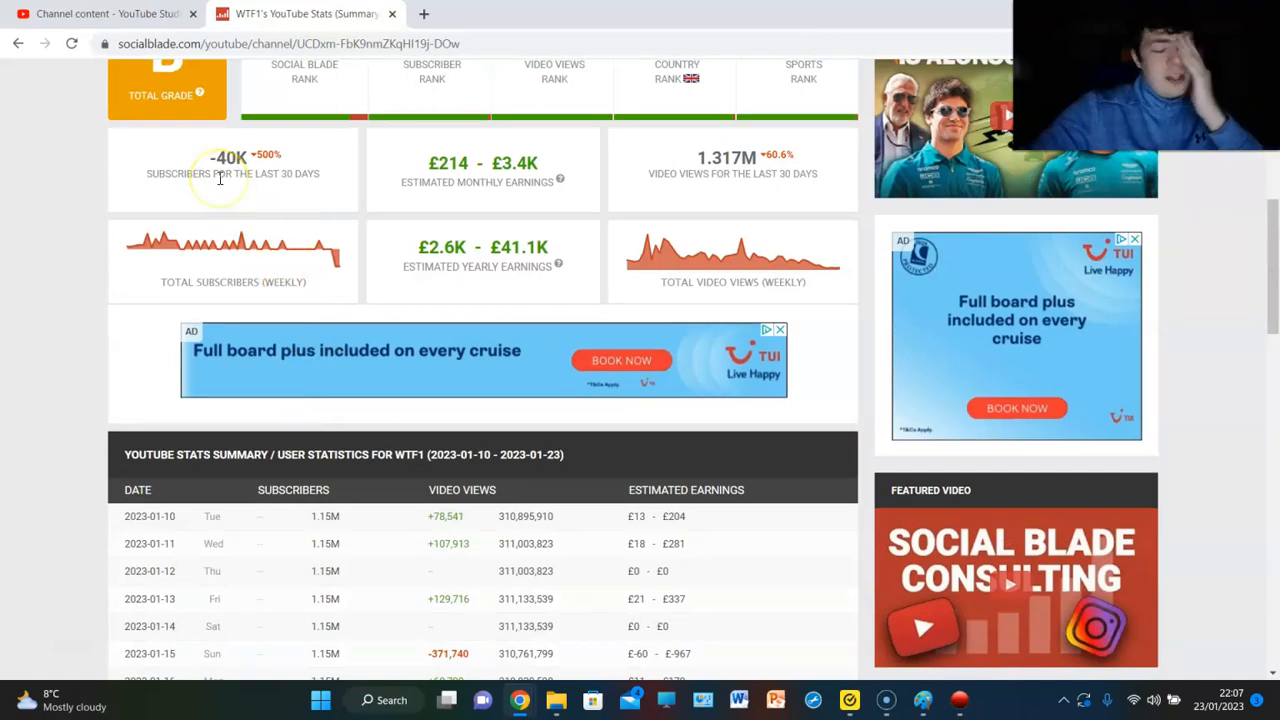
scroll("down", 3)
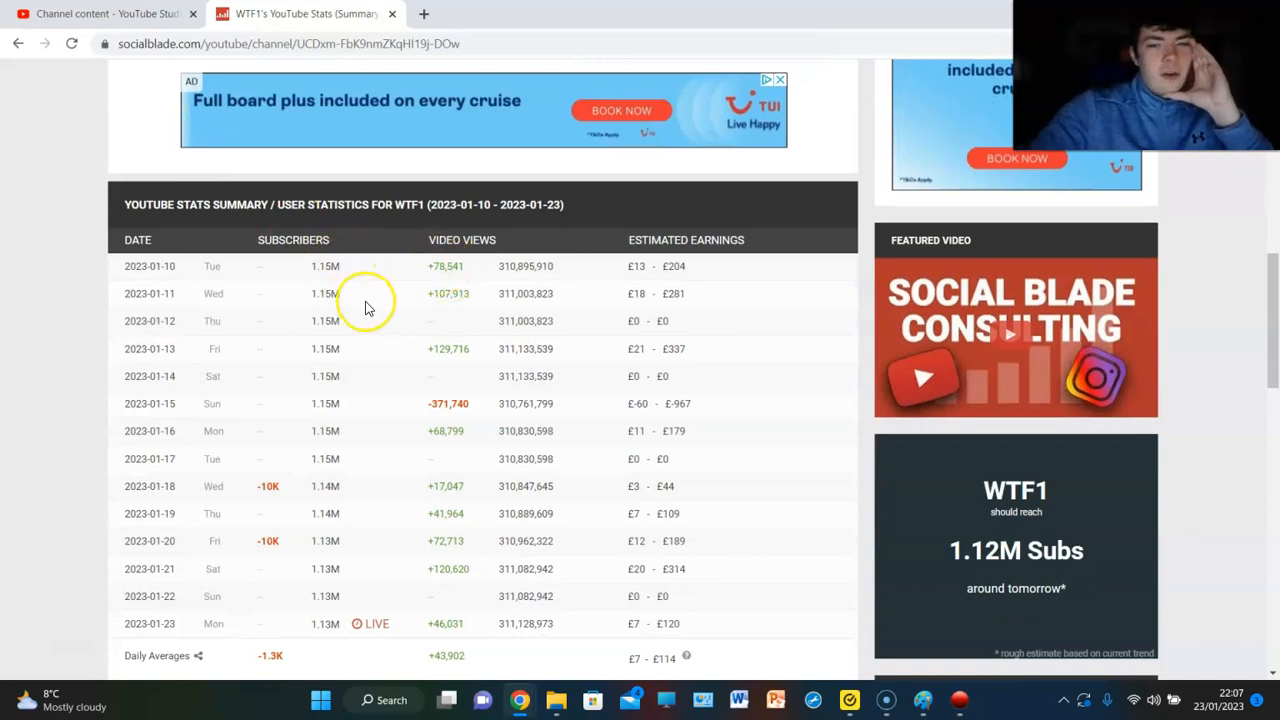
- Scroll past the daily rows to the −1.3K daily, −9.3K weekly and −40K 30-day averages
scroll("down", 3)
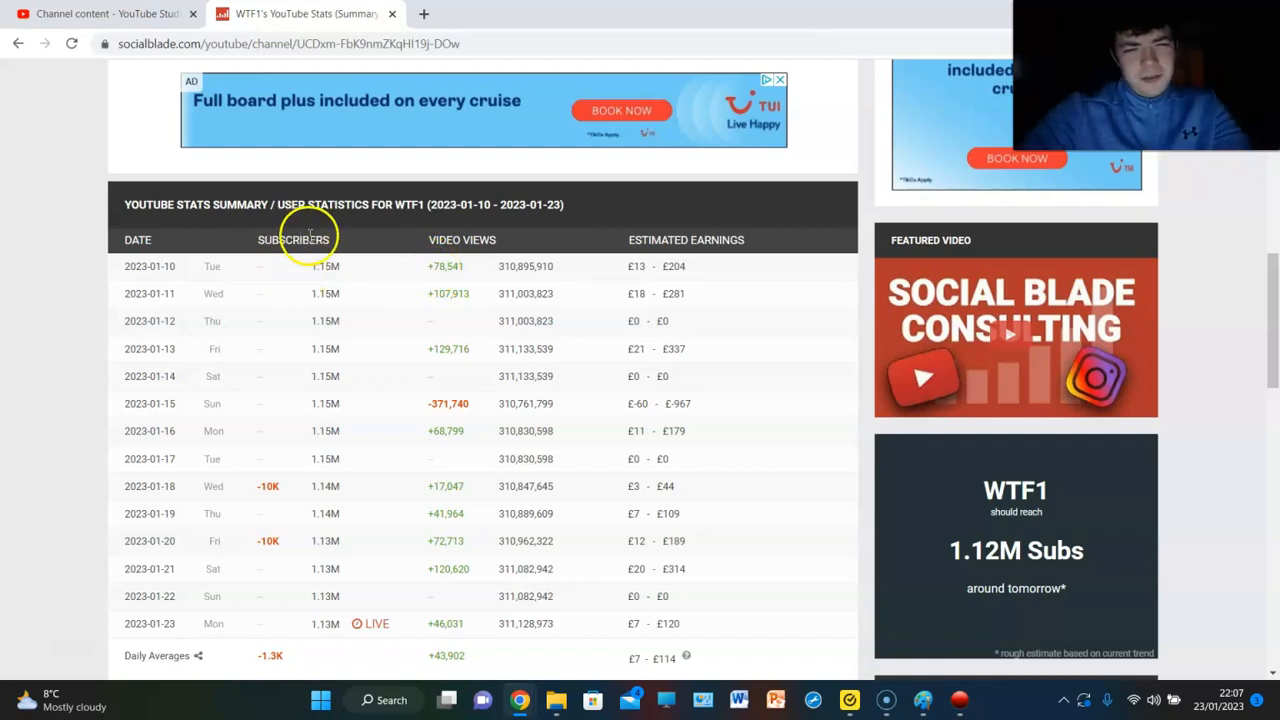
scroll("down", 3)
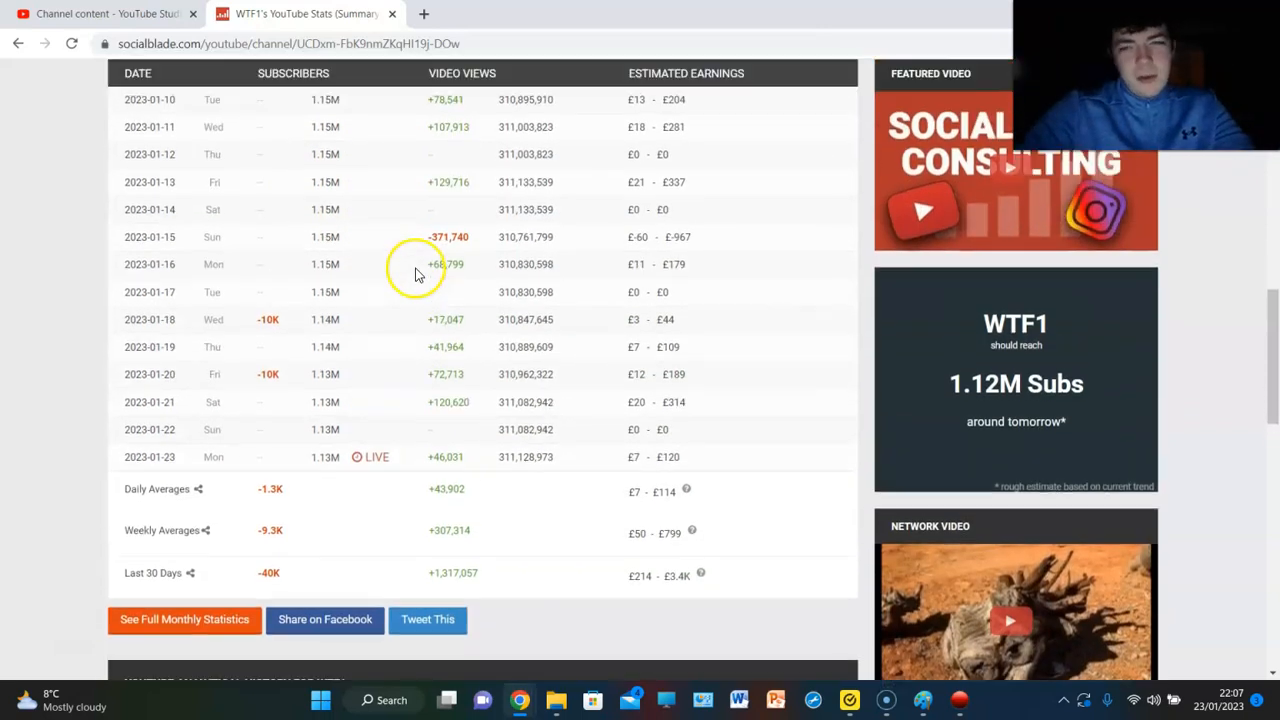
mouse_move(417, 280)
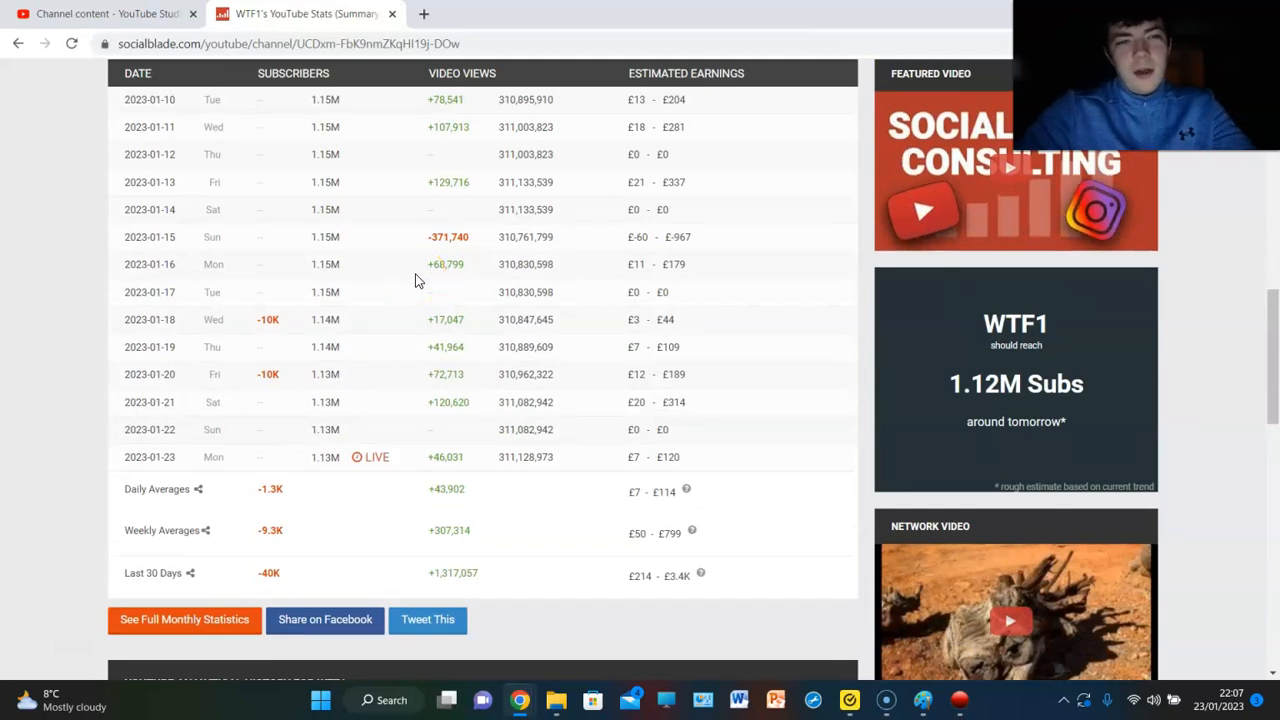
mouse_move(423, 245)
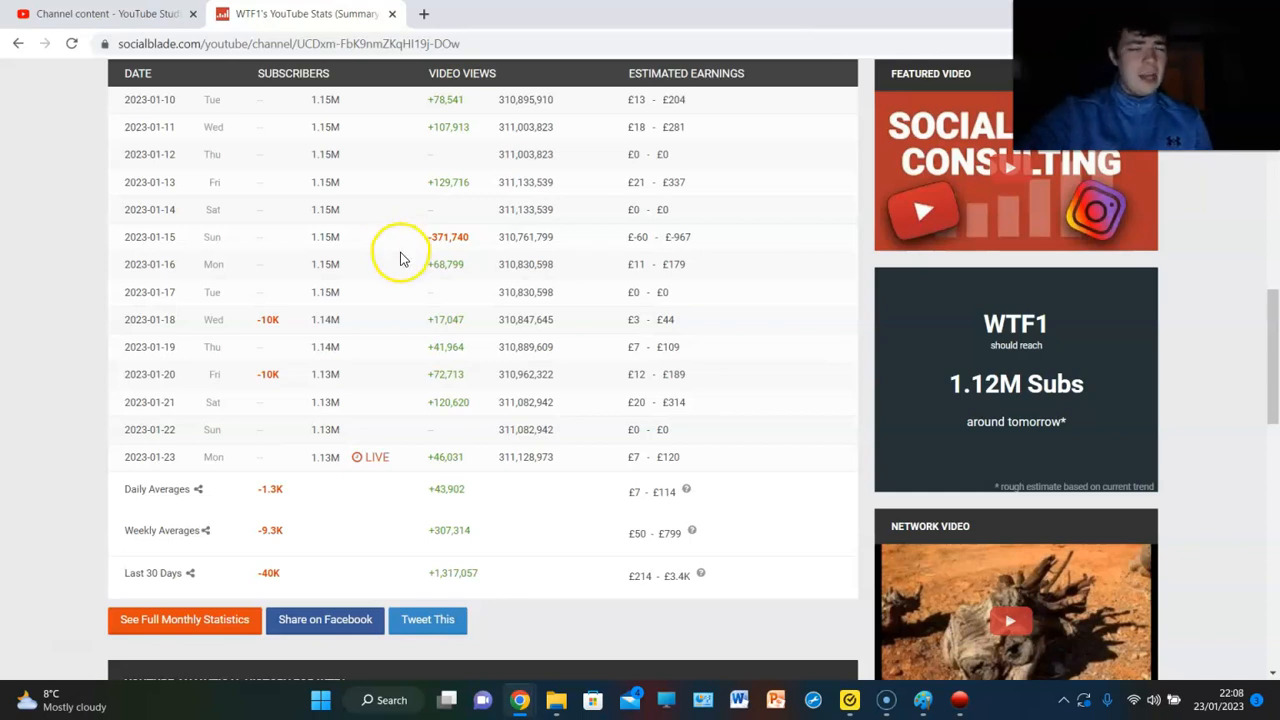
scroll("up", 3)
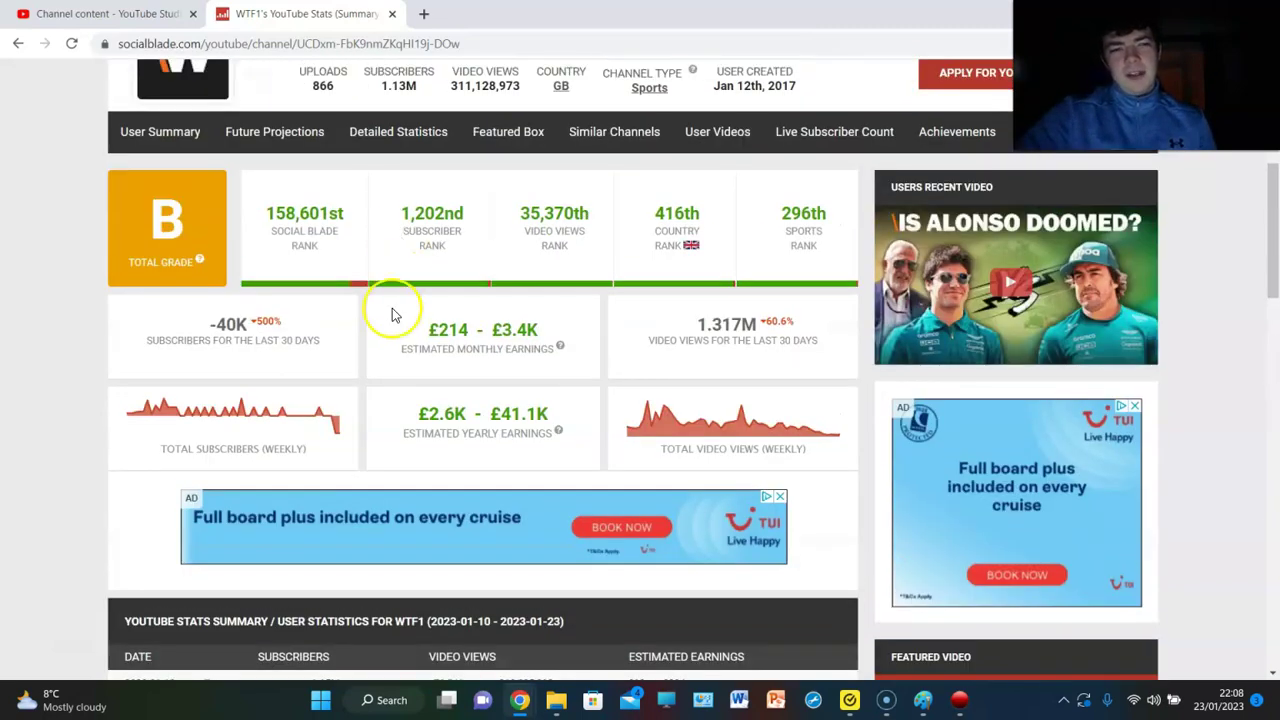
mouse_move(377, 288)
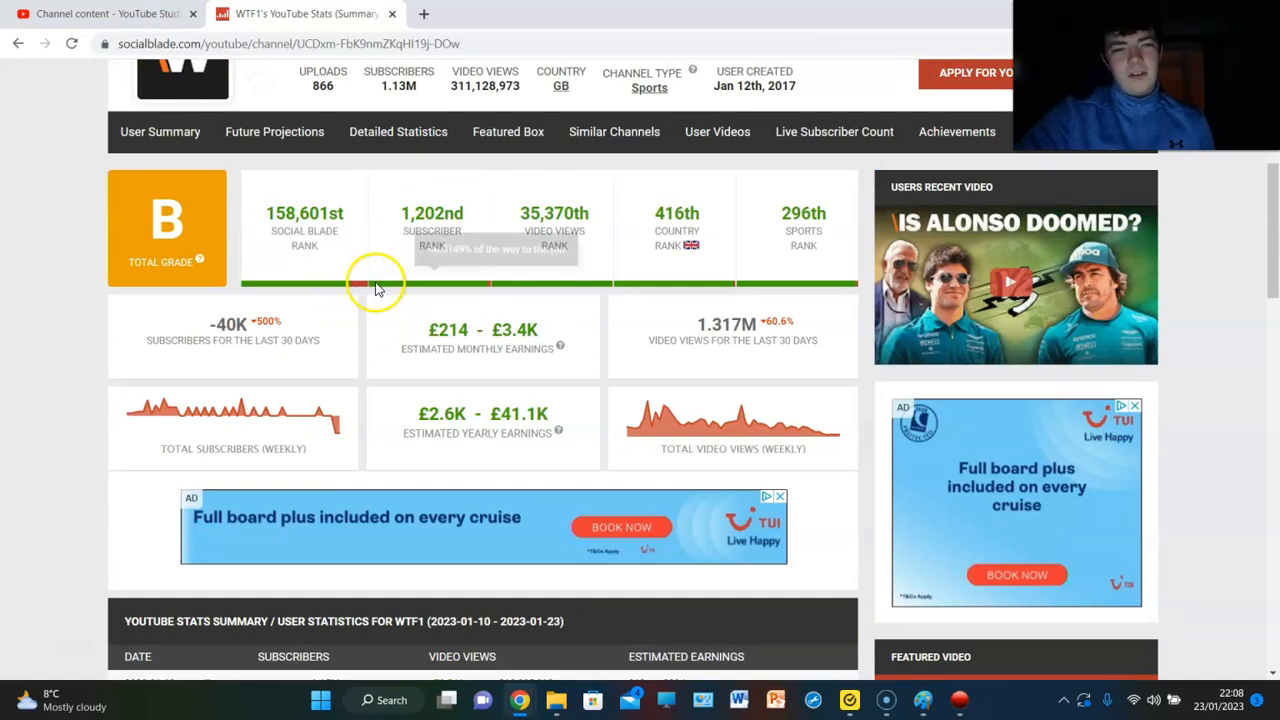
mouse_move(540, 288)
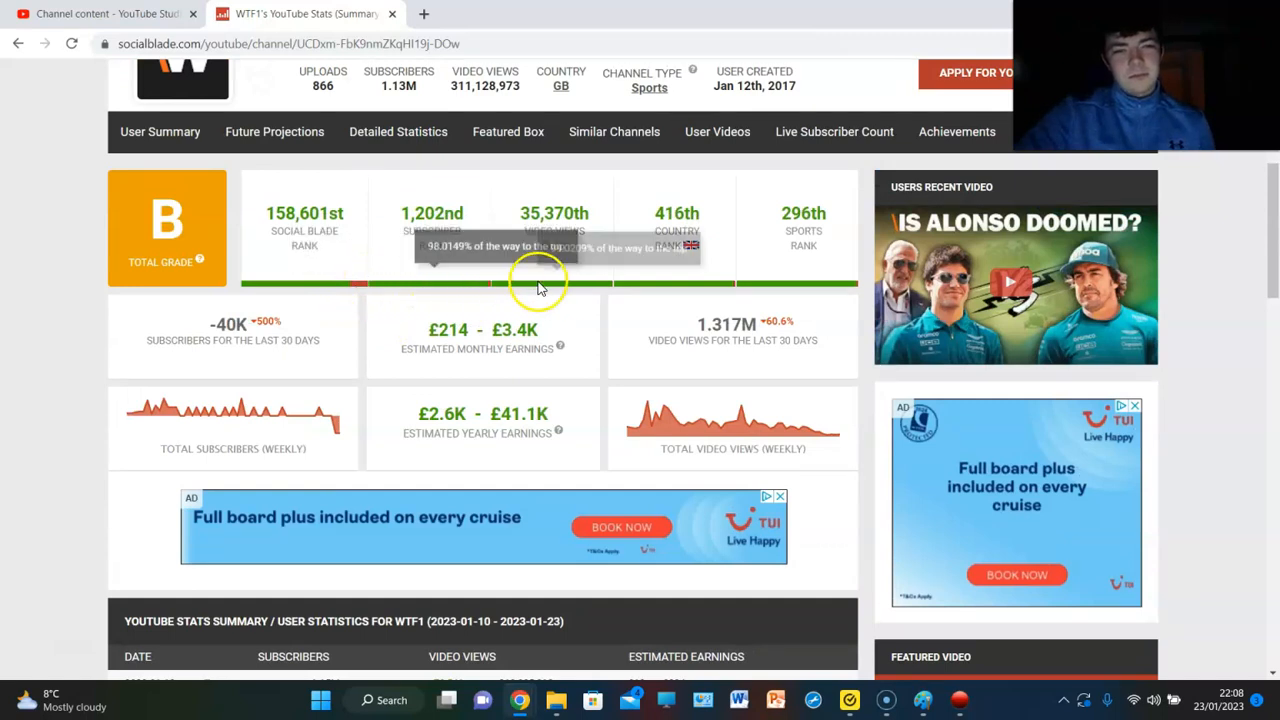
mouse_move(585, 235)
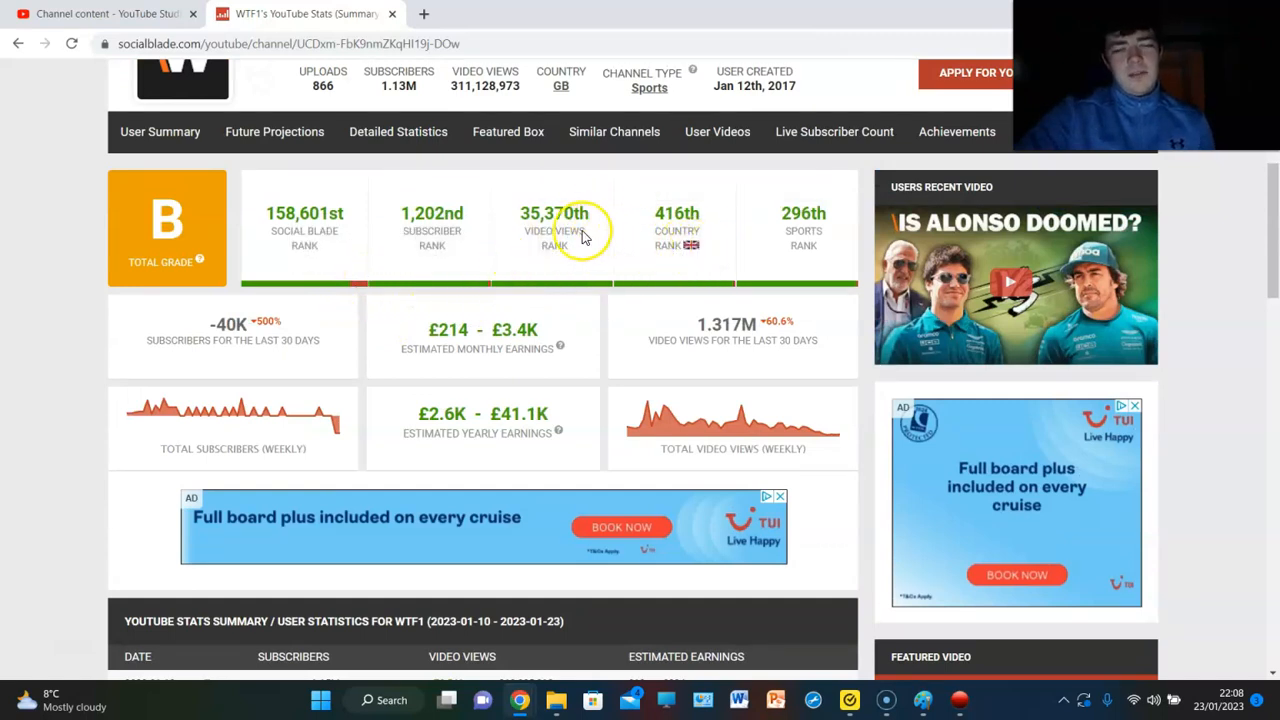
mouse_move(568, 253)
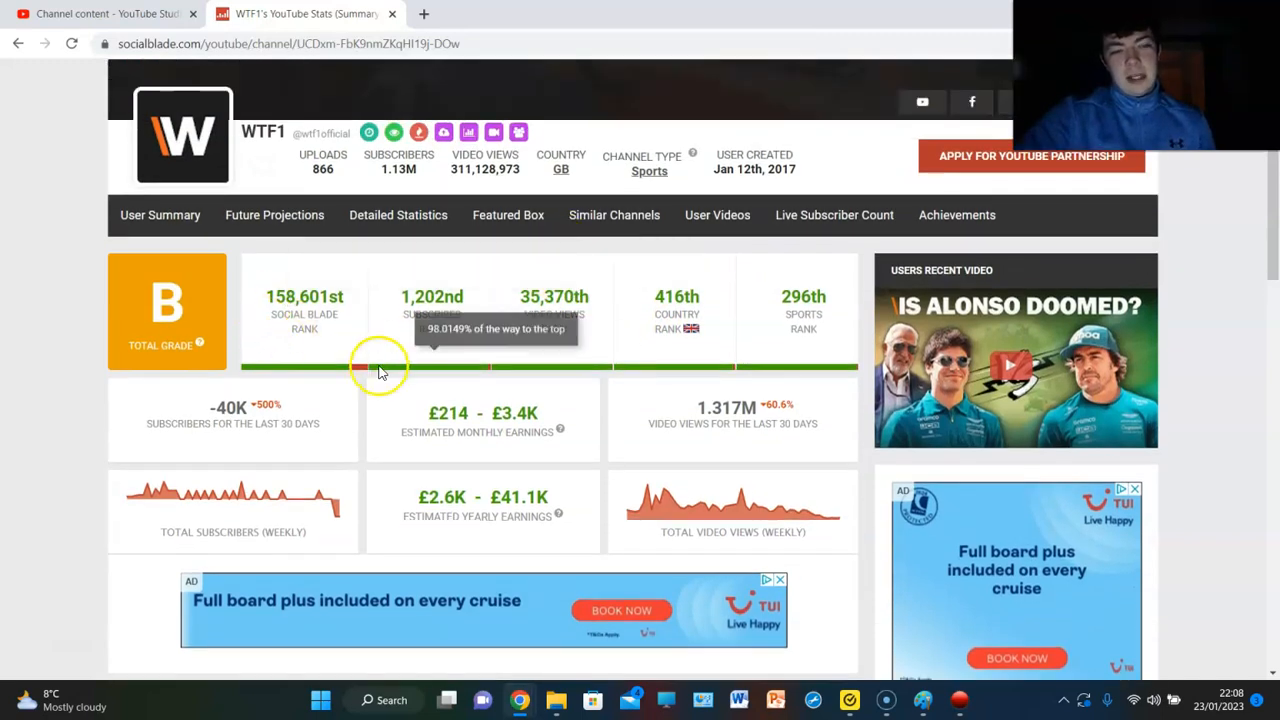
scroll("down", 3)
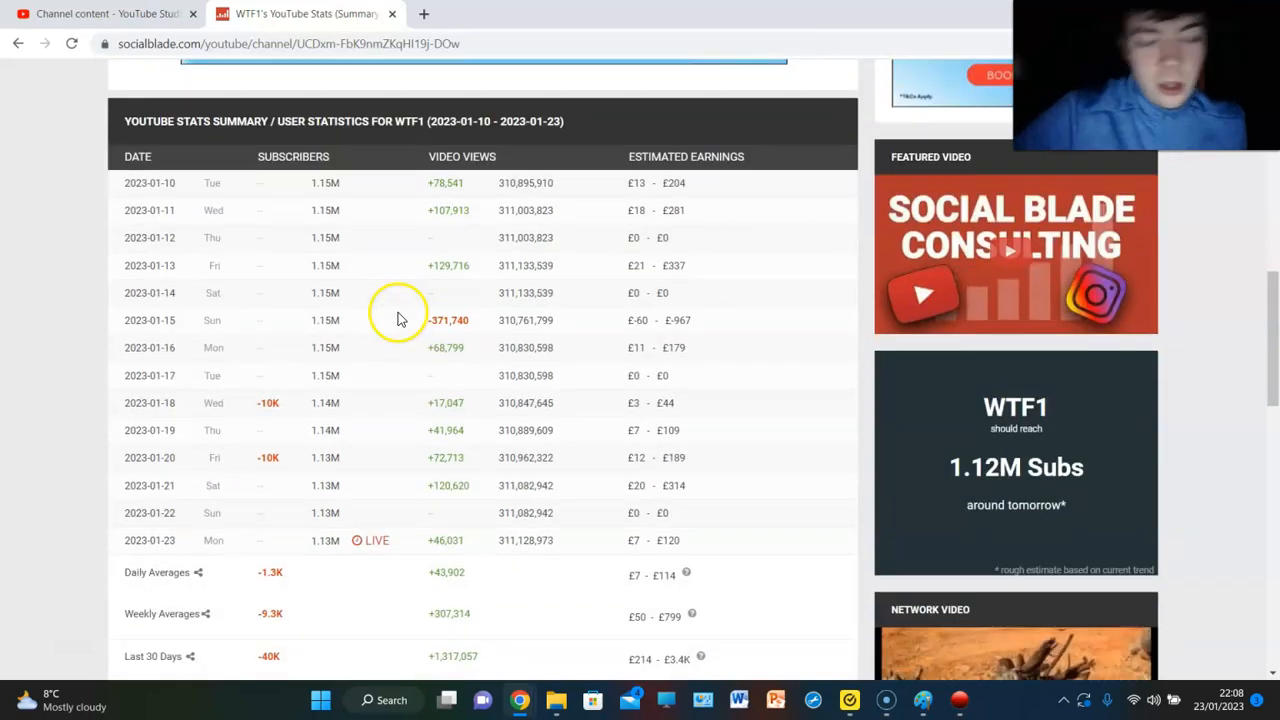